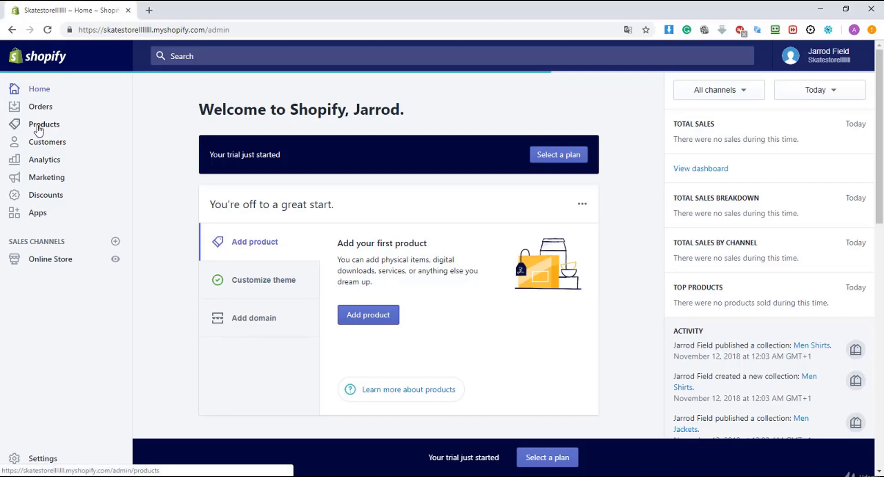
# Go to the store's empty Products page from the sidebar.
pyautogui.click(43, 124)
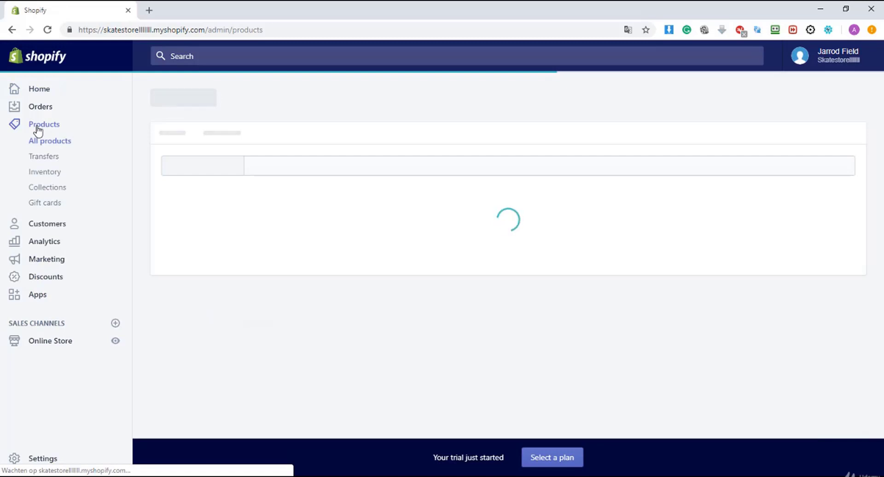
pyautogui.click(43, 124)
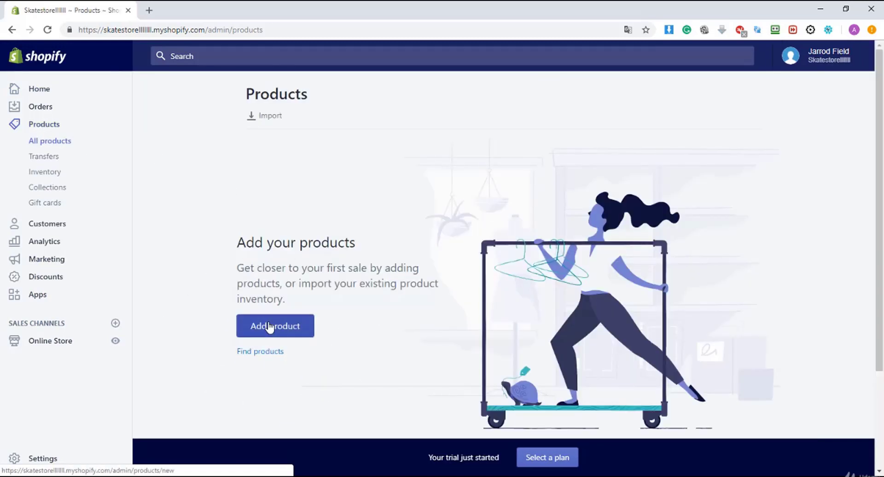
# Add a new product titled 'Men Jacket' with a paragraph and bulleted description.
pyautogui.click(275, 325)
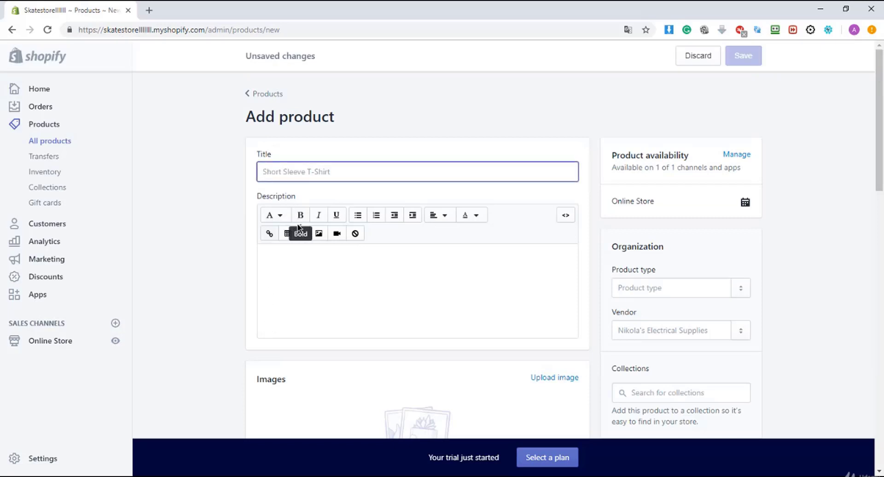
pyautogui.write('Men Jacket')
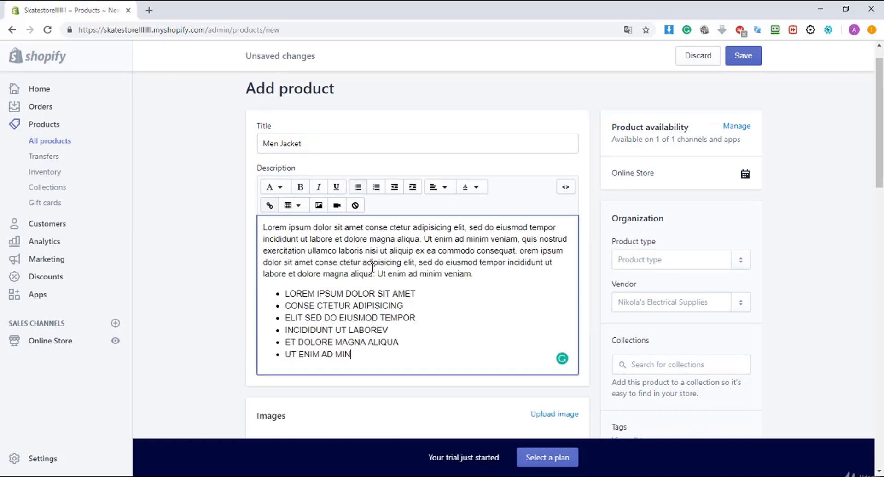
pyautogui.scroll(-3)
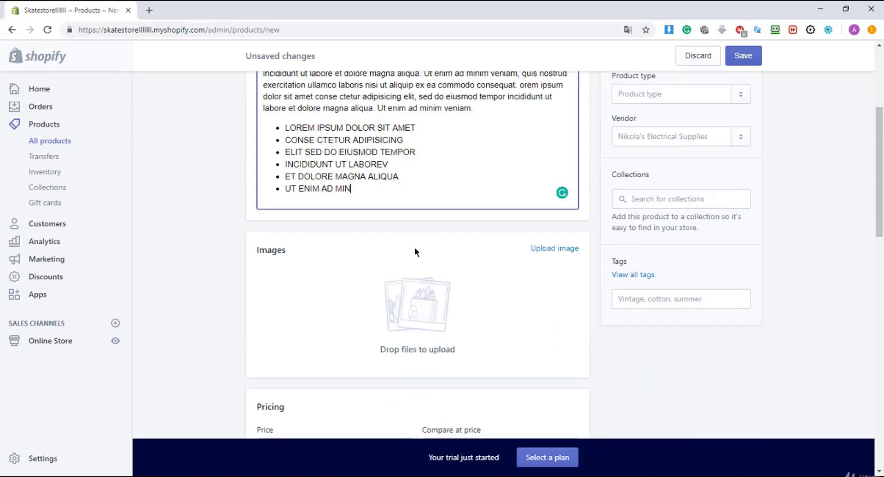
pyautogui.scroll(-3)
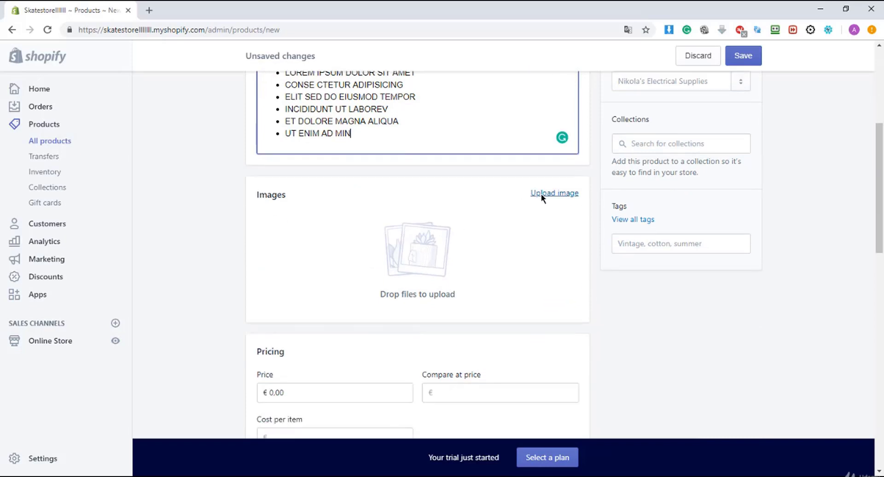
# Upload the 'Product' jacket photo, then start adding a second image.
pyautogui.click(553, 192)
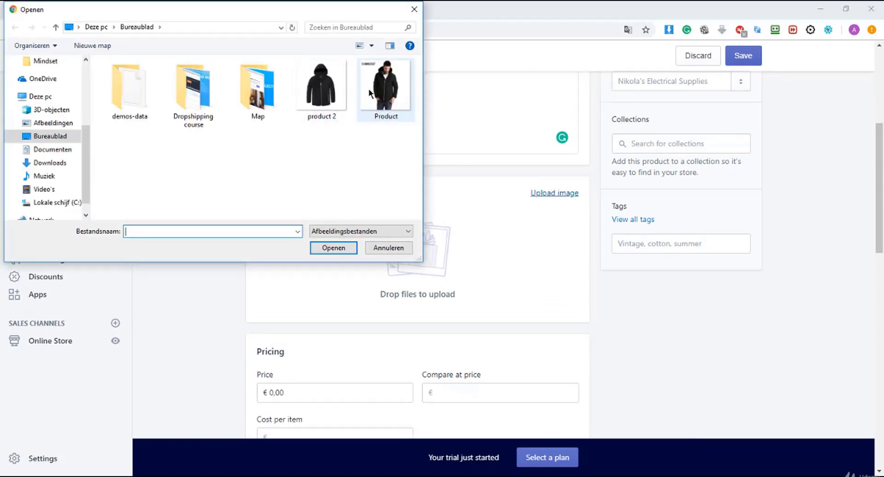
pyautogui.click(386, 86)
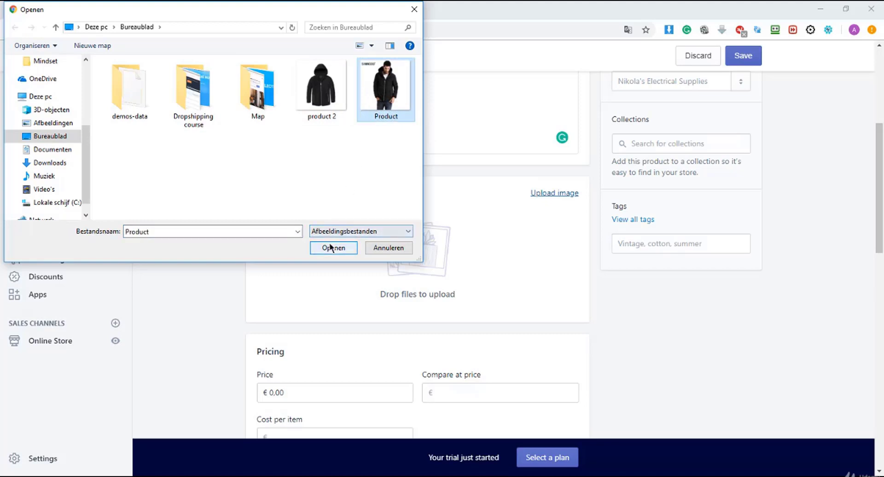
pyautogui.click(333, 247)
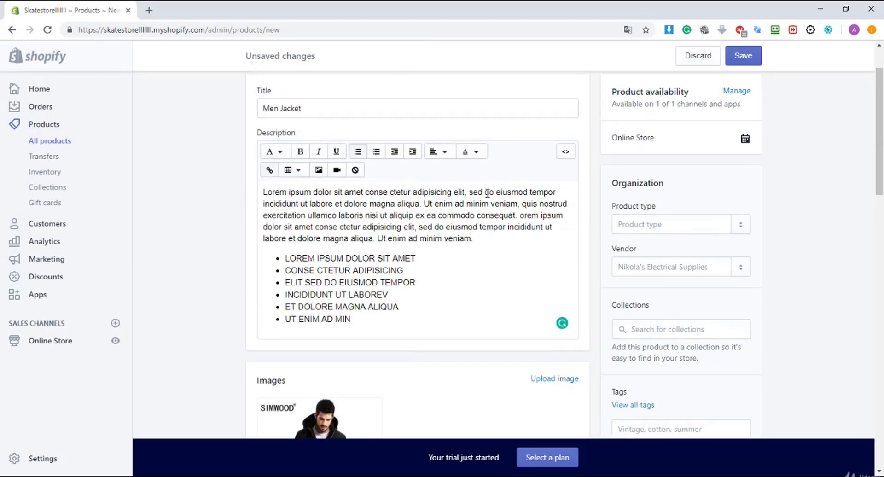
pyautogui.scroll(-3)
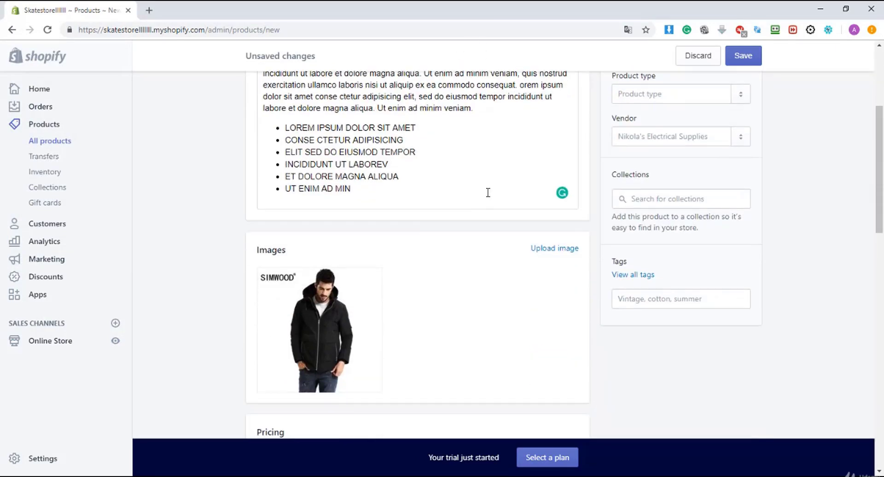
pyautogui.scroll(-3)
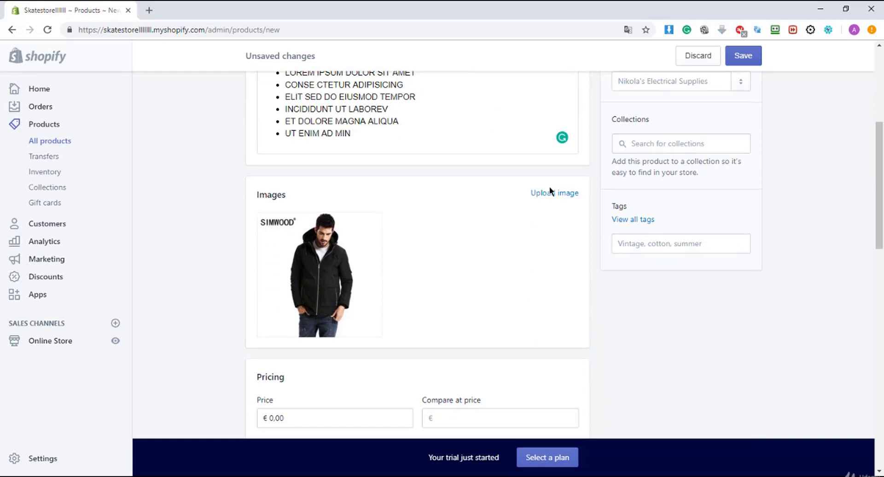
pyautogui.click(555, 193)
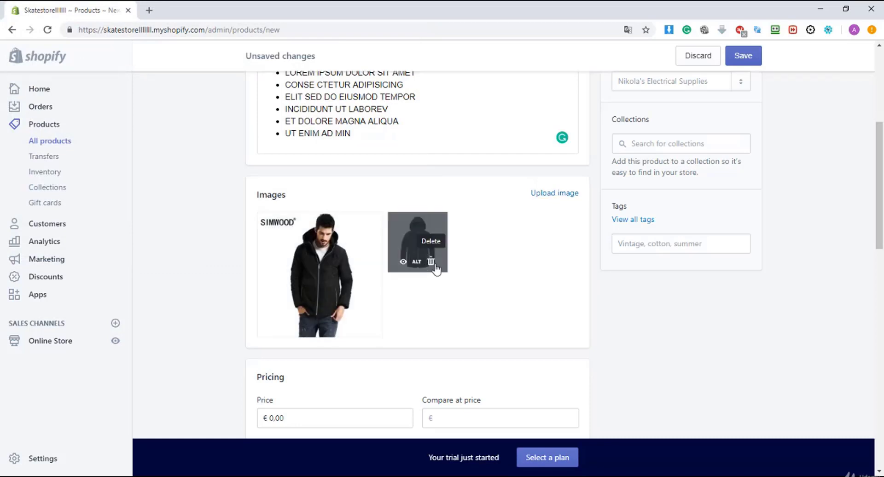
# Price the product at 120.00 with a 99 compare-at price and 99 cost.
pyautogui.scroll(-3)
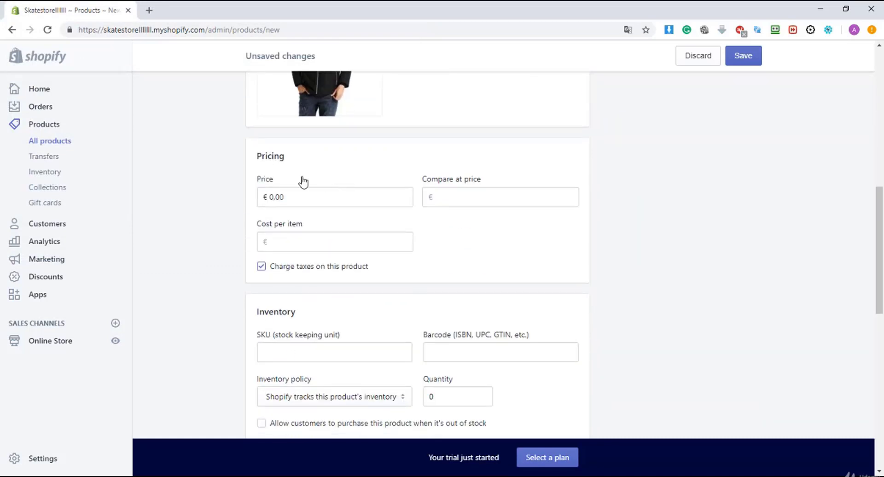
pyautogui.click(334, 196)
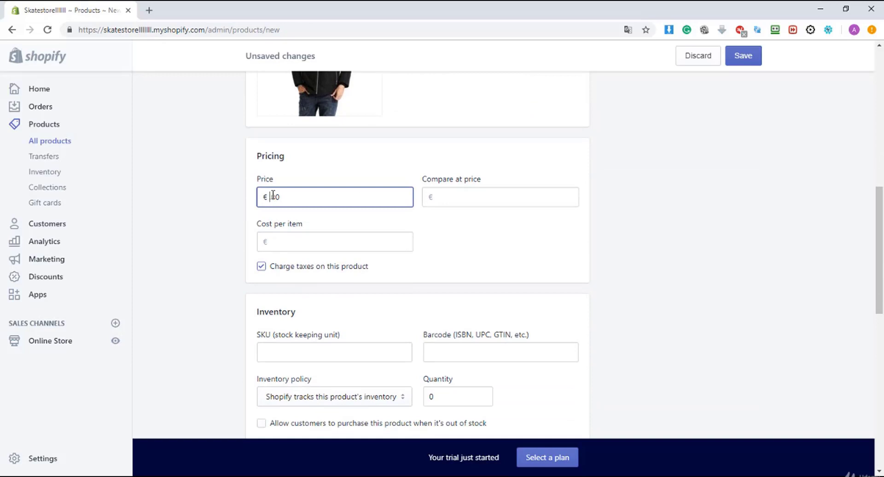
pyautogui.write('120.00')
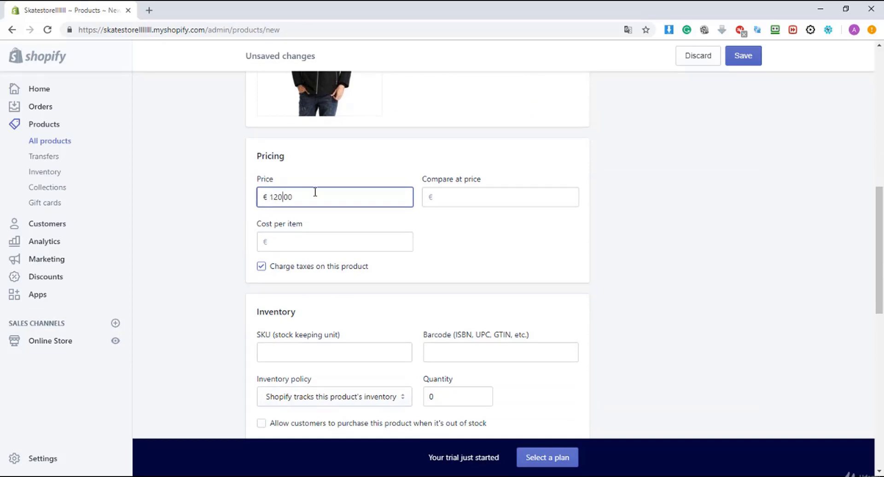
pyautogui.click(501, 197)
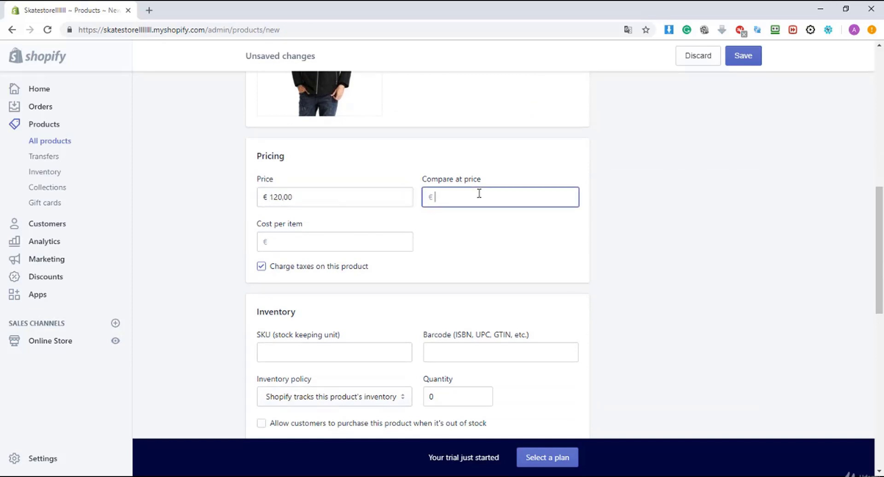
pyautogui.write('1')
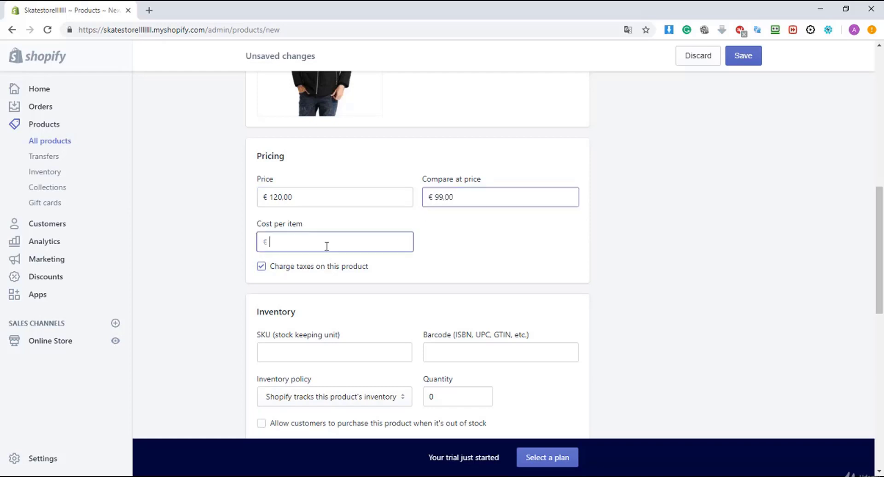
pyautogui.write('99')
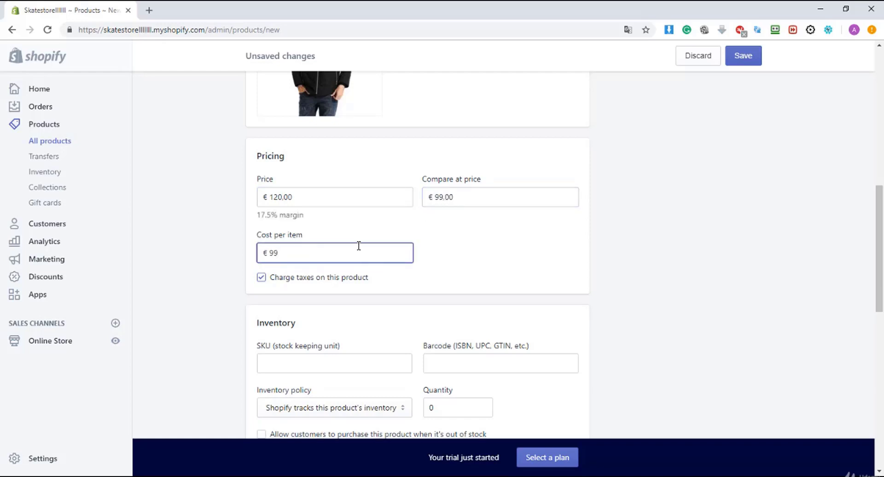
pyautogui.moveTo(436, 247)
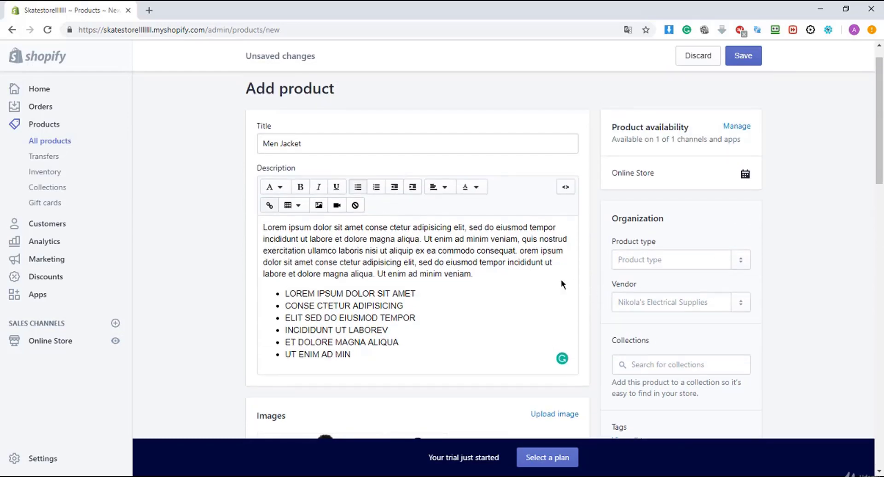
# Add the product to the Men Jackets collection and close the collection list.
pyautogui.scroll(-3)
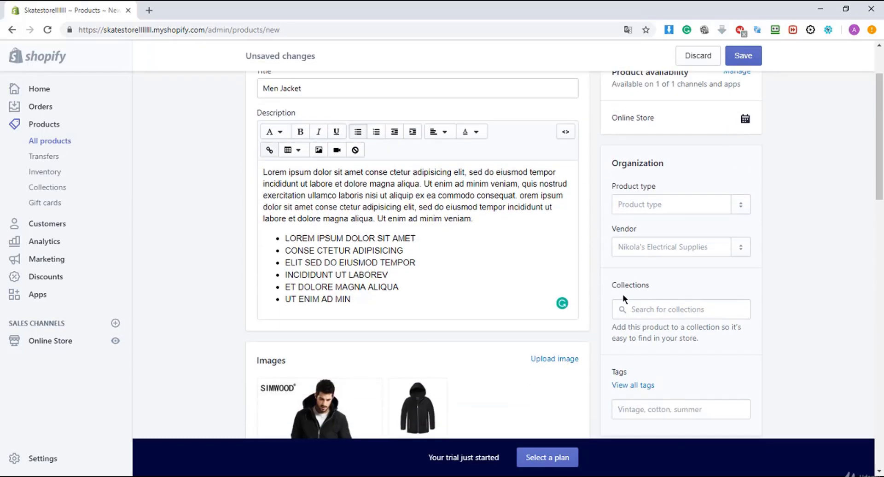
pyautogui.click(681, 310)
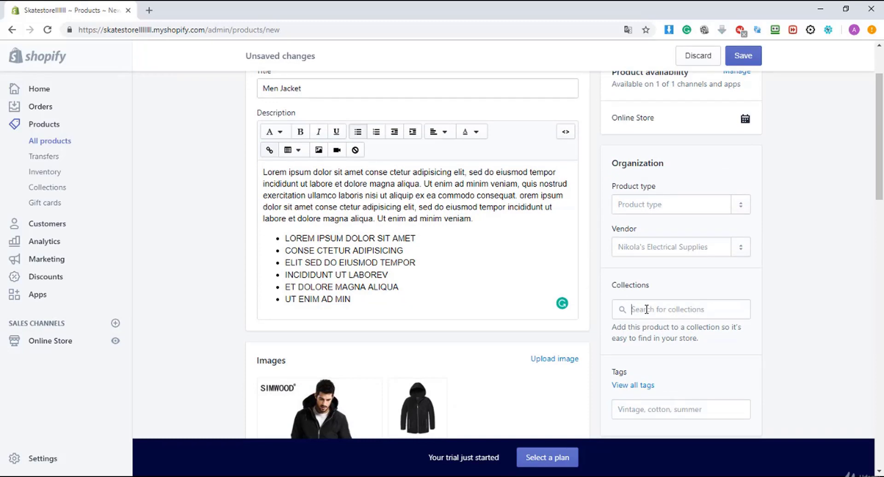
pyautogui.write('Men')
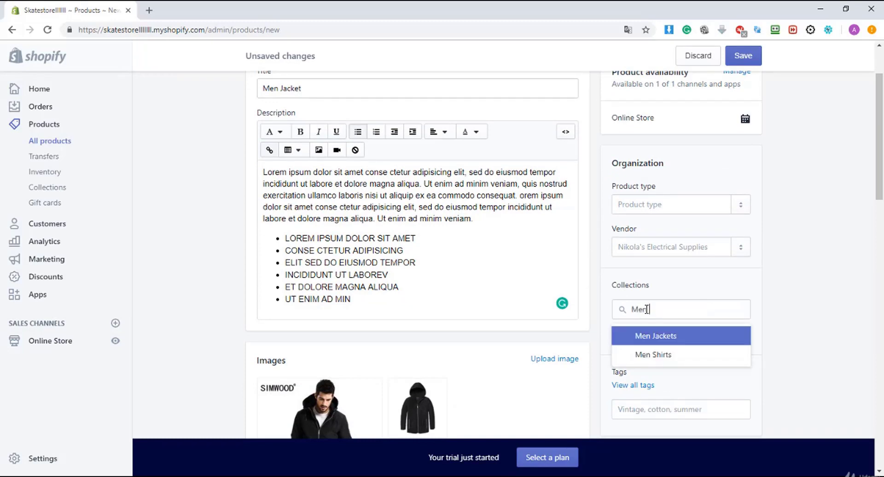
pyautogui.click(656, 335)
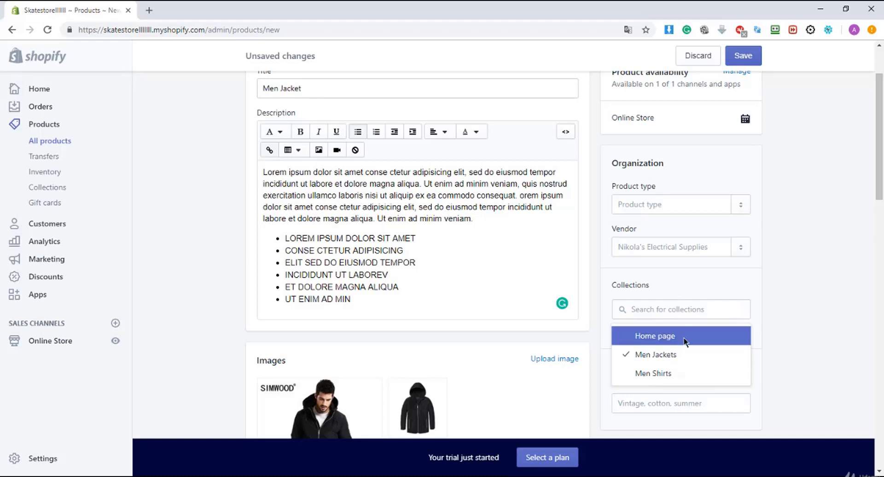
pyautogui.moveTo(743, 121)
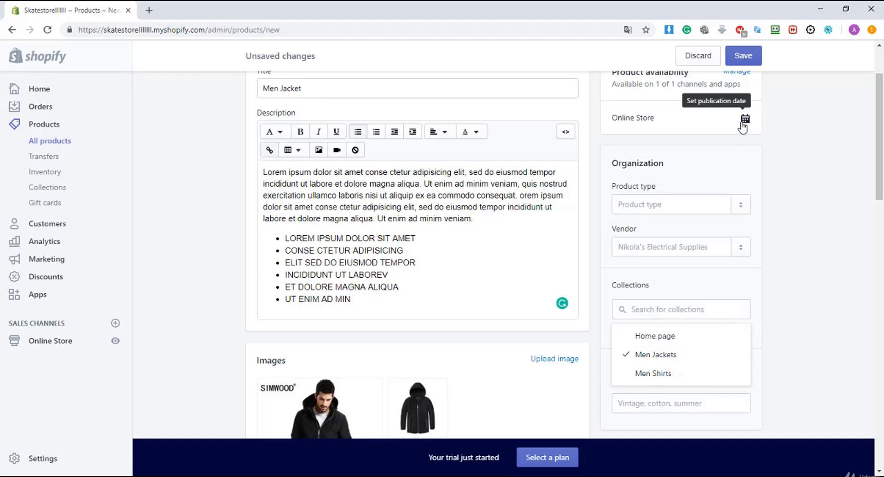
pyautogui.click(743, 55)
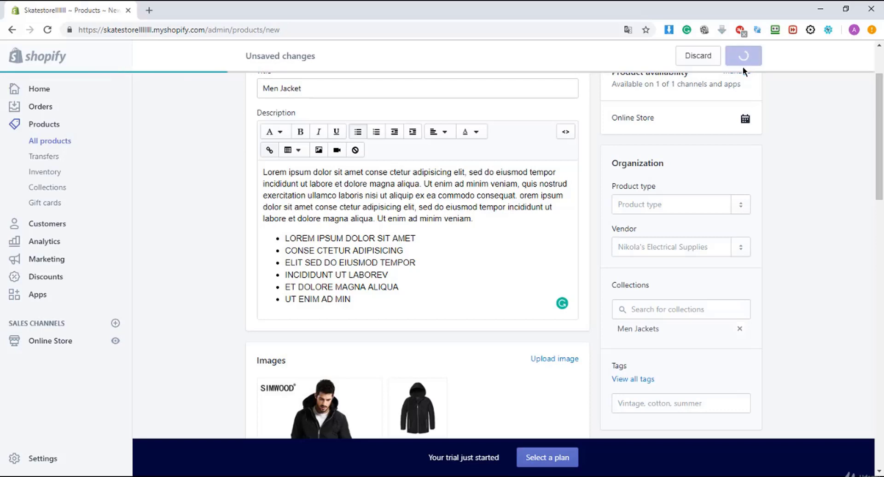
# Save the Men Jacket product and view it on the online store.
pyautogui.click(743, 55)
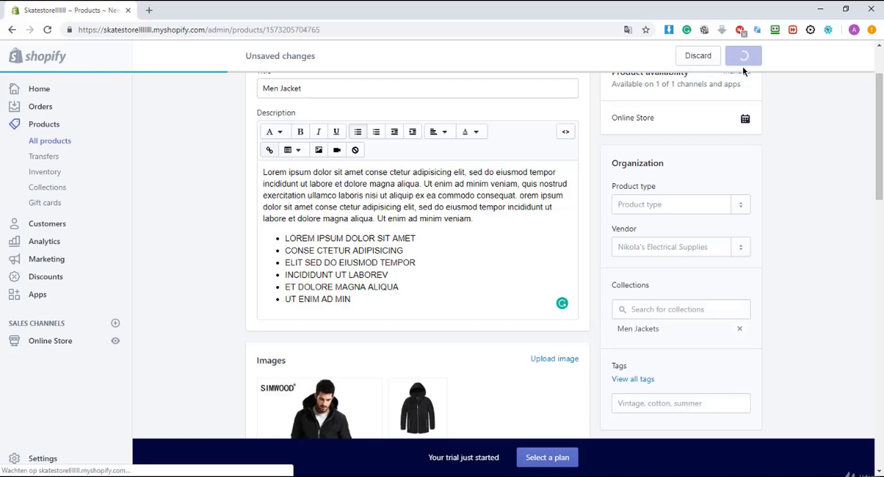
pyautogui.click(743, 55)
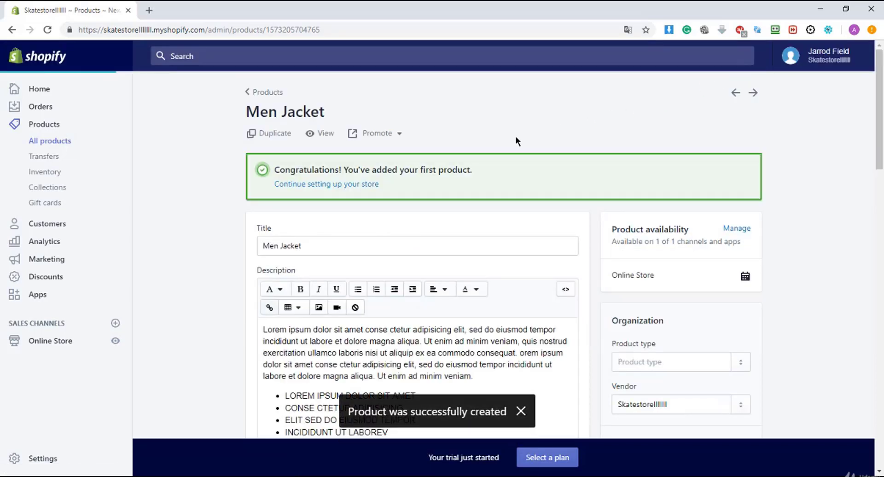
pyautogui.click(319, 133)
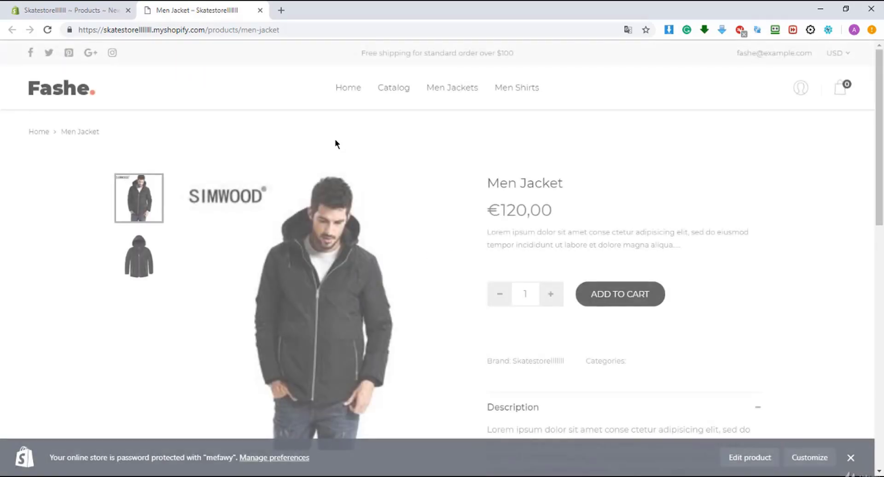
# Show the second jacket image on the storefront product page.
pyautogui.scroll(-3)
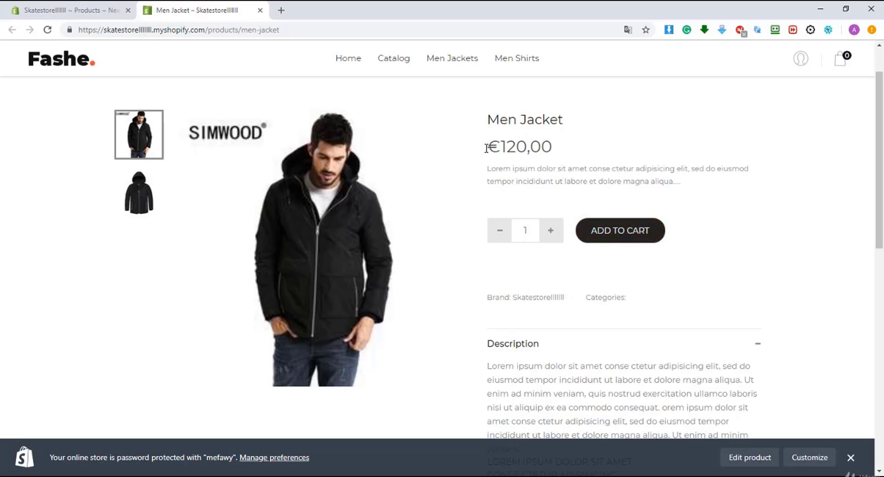
pyautogui.click(138, 199)
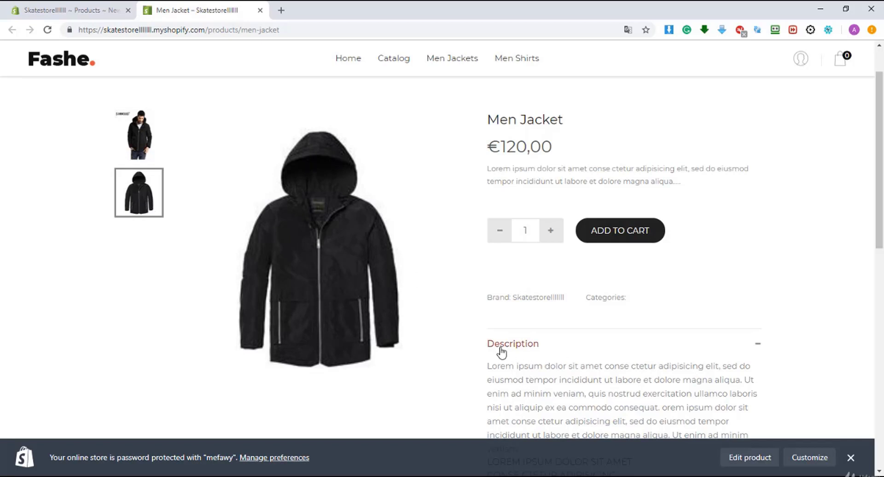
pyautogui.moveTo(458, 424)
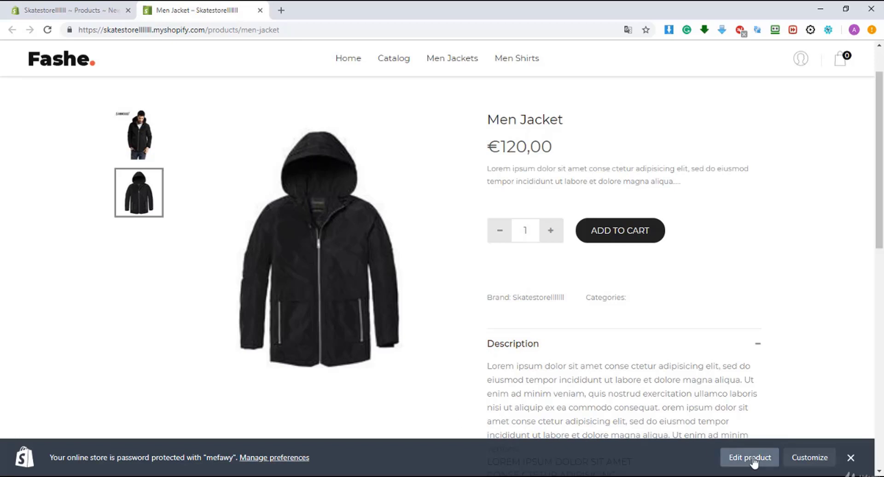
pyautogui.moveTo(751, 466)
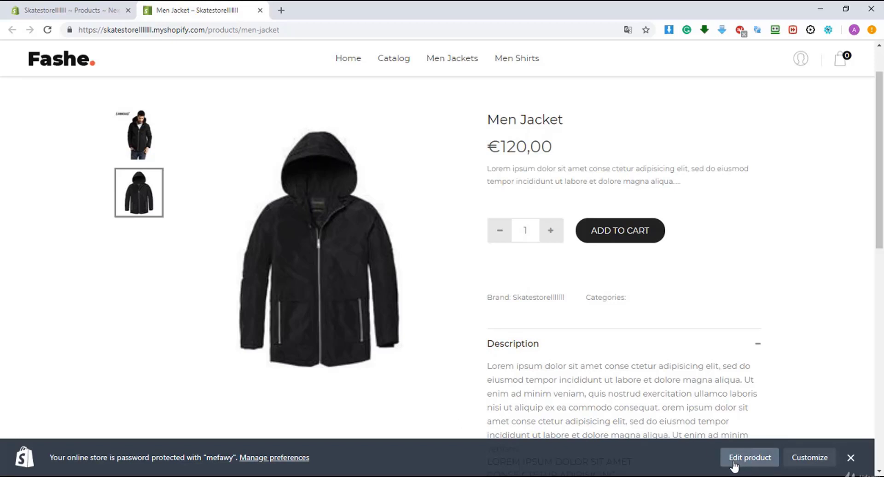